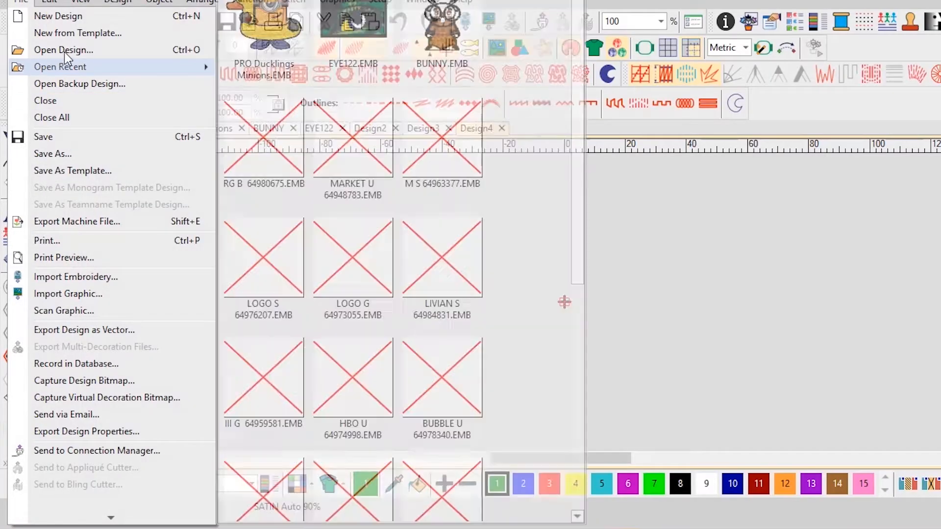
# Dismiss the File menu without opening anything, leaving the blank Design4 showing
pyautogui.click(64, 50)
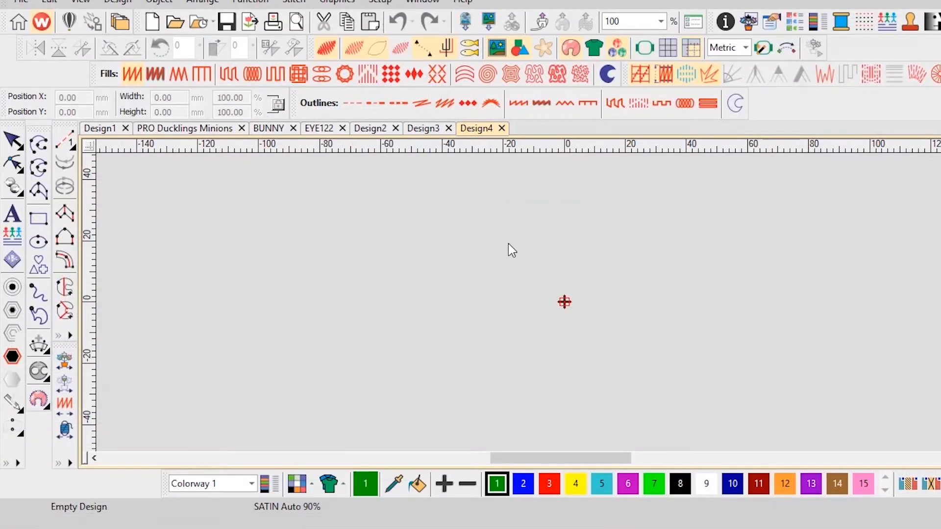
# Switch to the PRO Ducklings Minions design and bring up editing options for the body fill
pyautogui.click(184, 128)
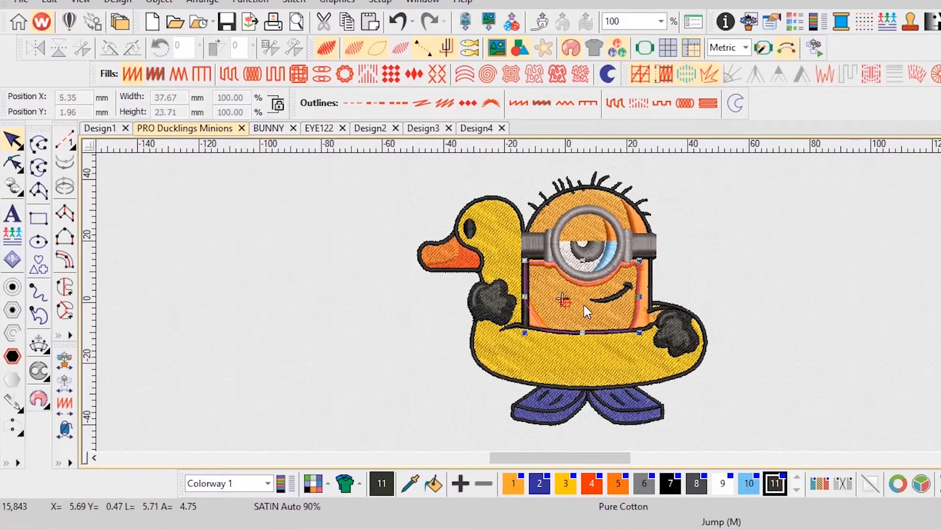
pyautogui.rightClick(563, 300)
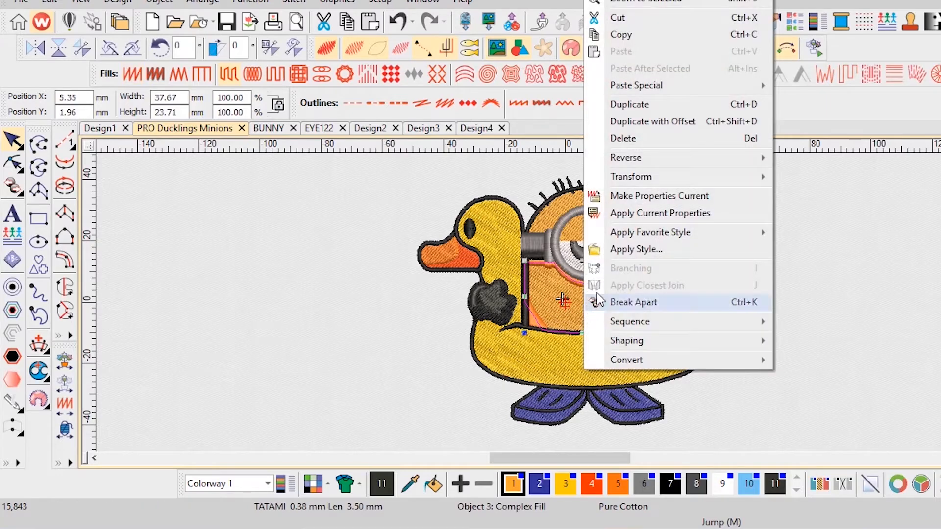
pyautogui.moveTo(631, 174)
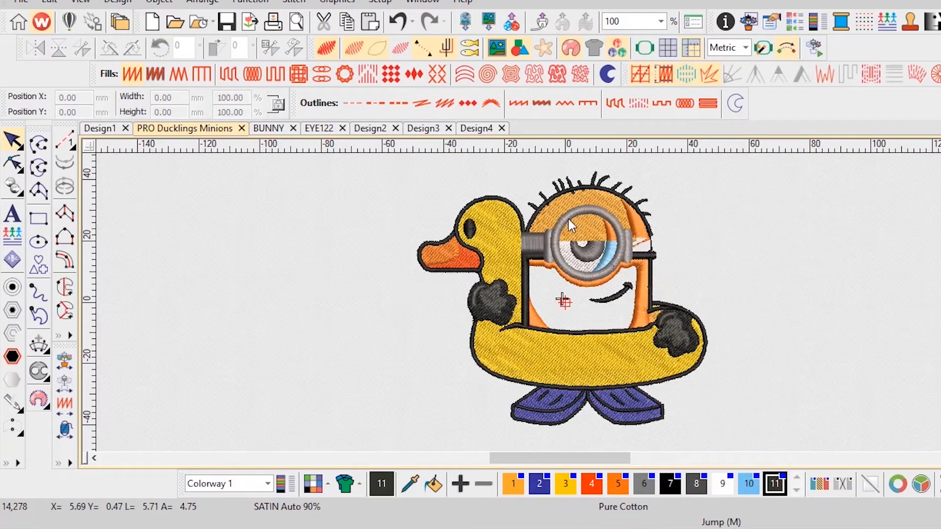
pyautogui.moveTo(553, 221)
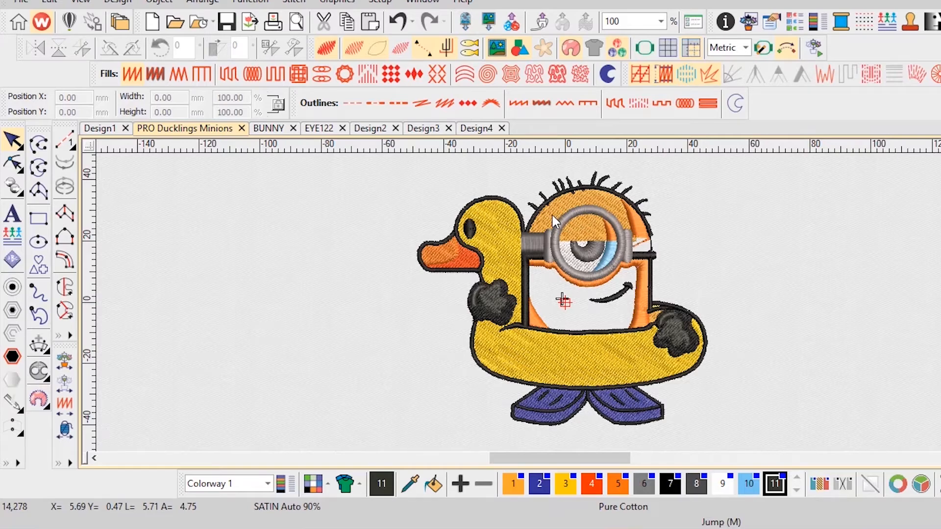
# Bring up the context menu for the orange fill at the top of the head
pyautogui.rightClick(563, 300)
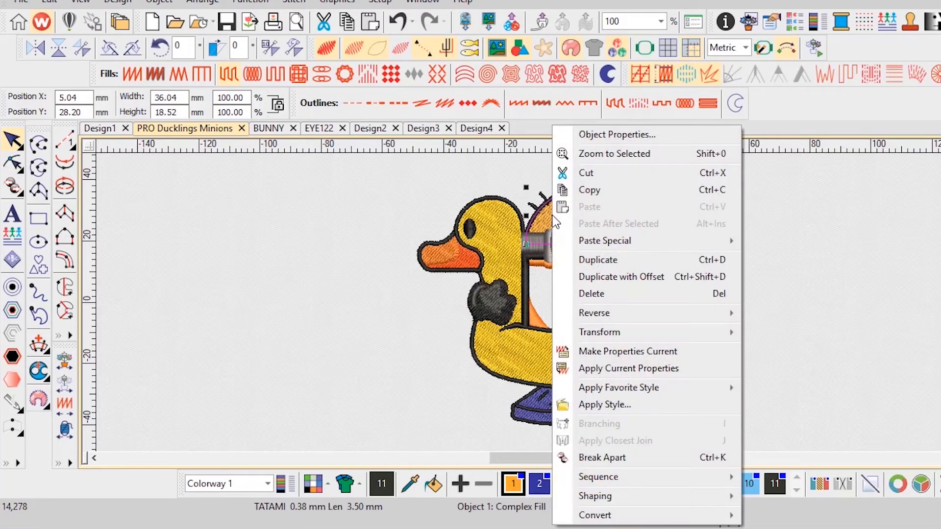
pyautogui.moveTo(593, 294)
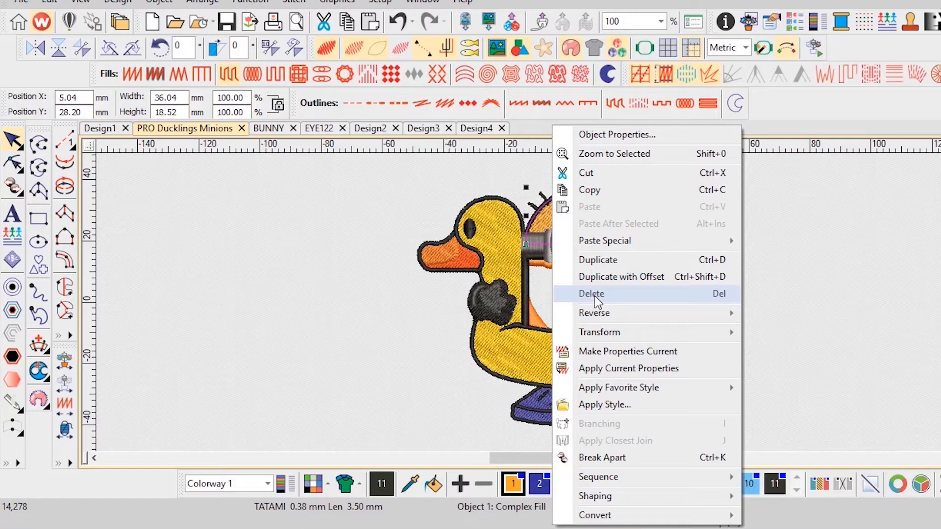